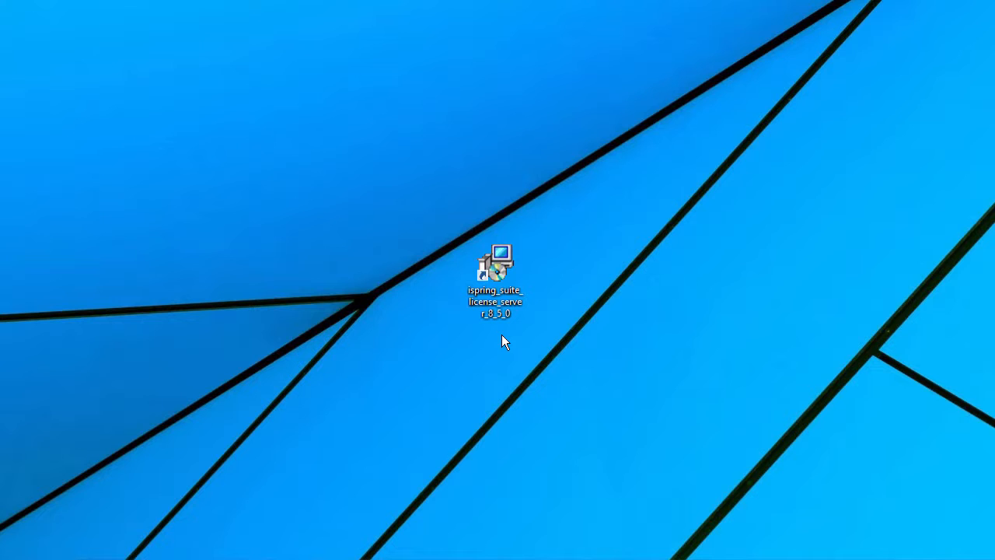
# - Launch the installer from the desktop and accept the License Agreement terms
pyautogui.doubleClick(495, 268)
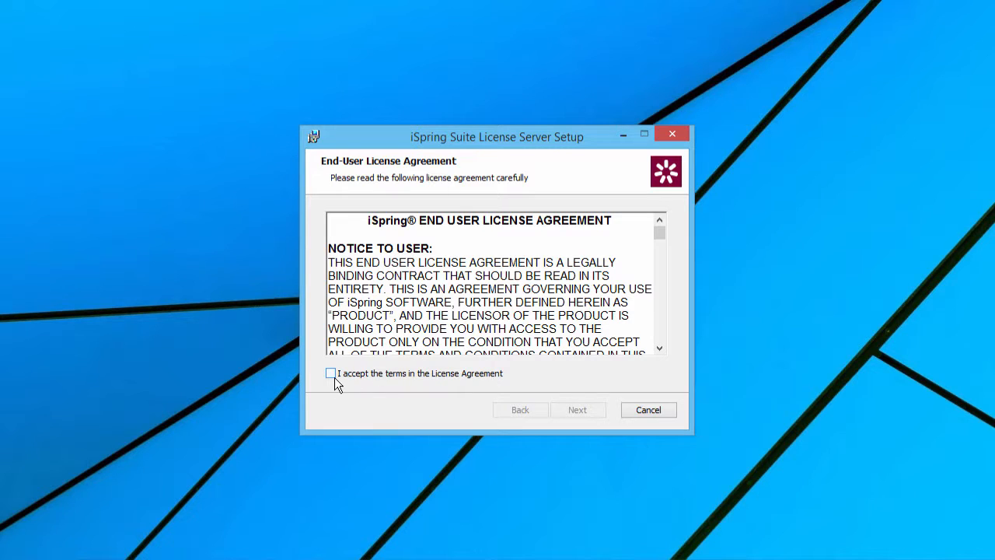
pyautogui.click(330, 373)
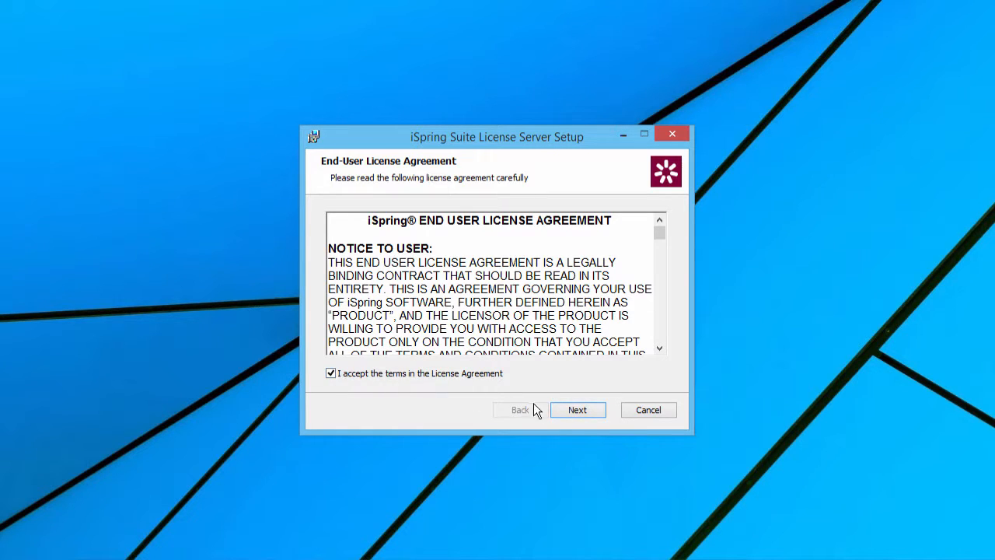
pyautogui.click(577, 411)
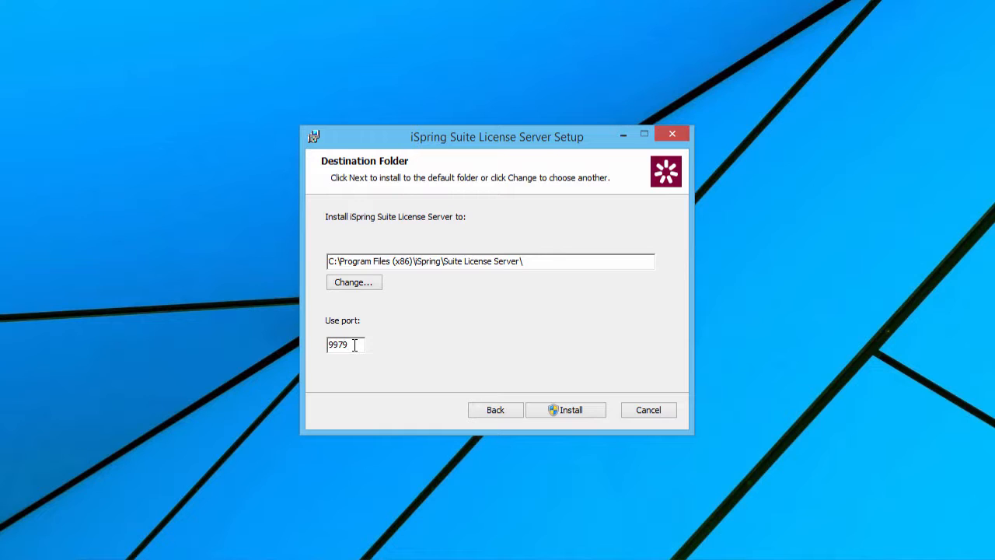
# - Begin installing to the default folder with port 9979 unchanged
pyautogui.tripleClick(345, 345)
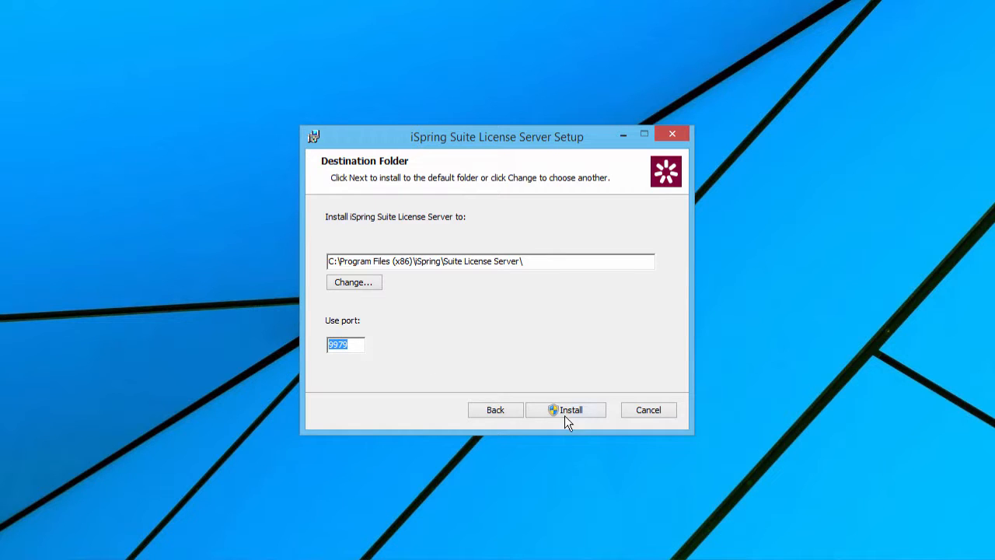
pyautogui.click(570, 411)
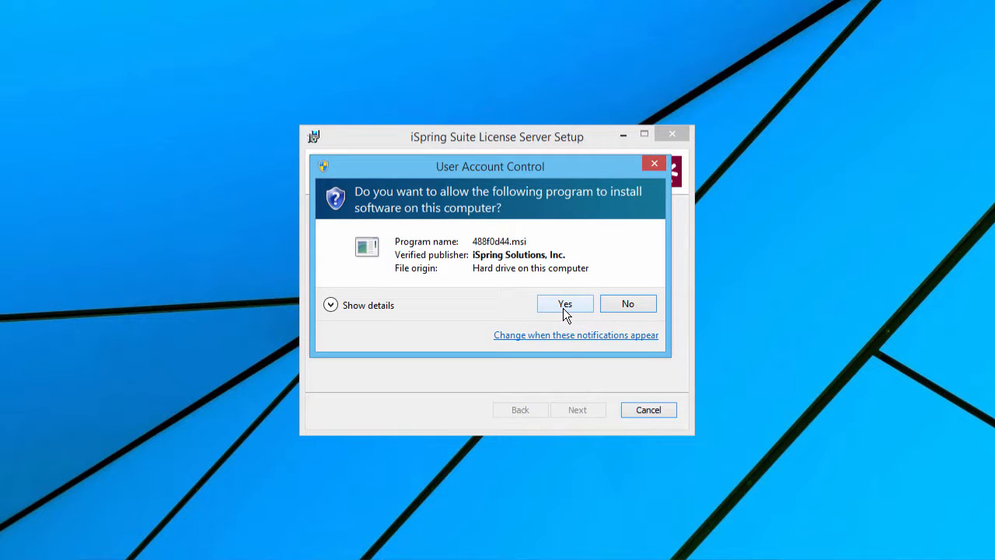
# - Grant the User Account Control permission so installation proceeds
pyautogui.click(565, 303)
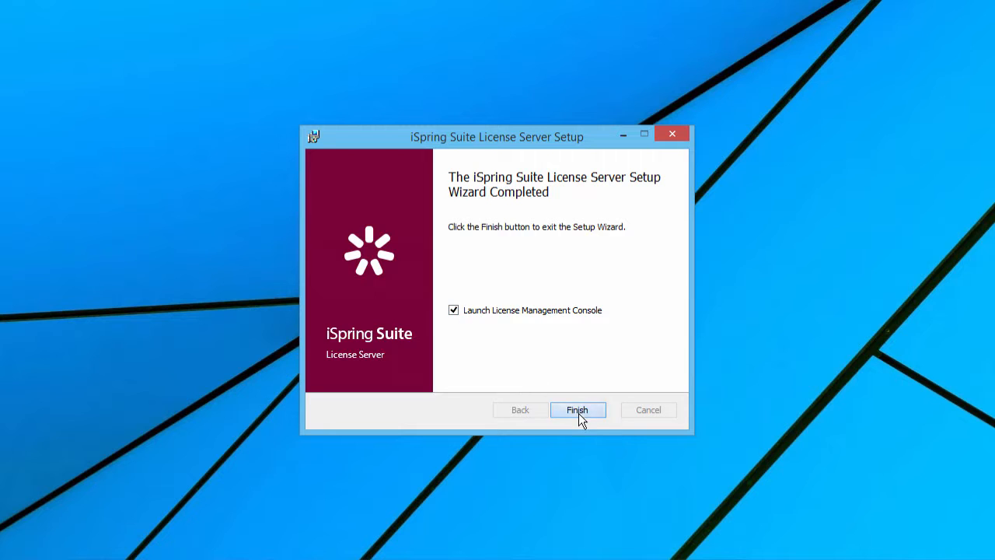
# - Finish setup and launch the License Management Console, granting UAC permission
pyautogui.click(579, 411)
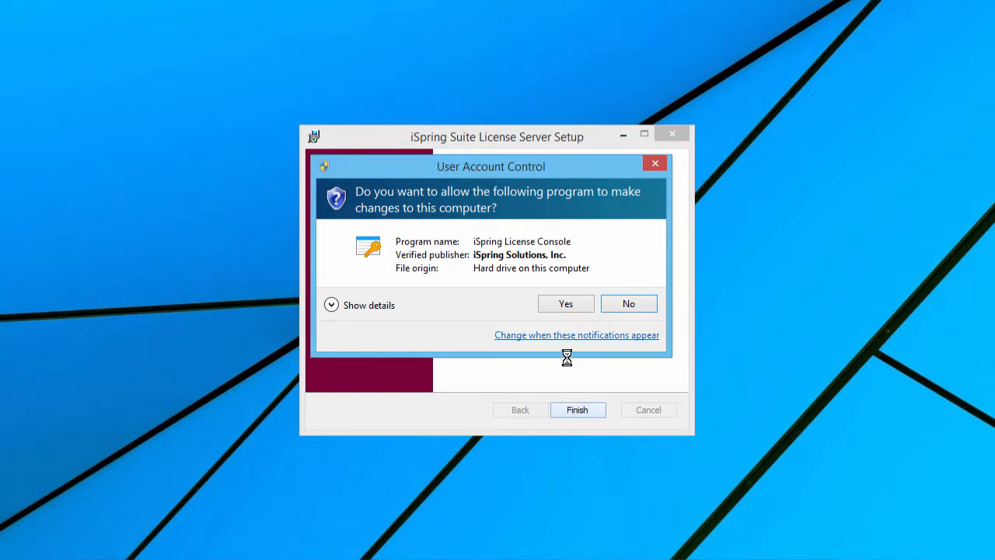
pyautogui.click(566, 304)
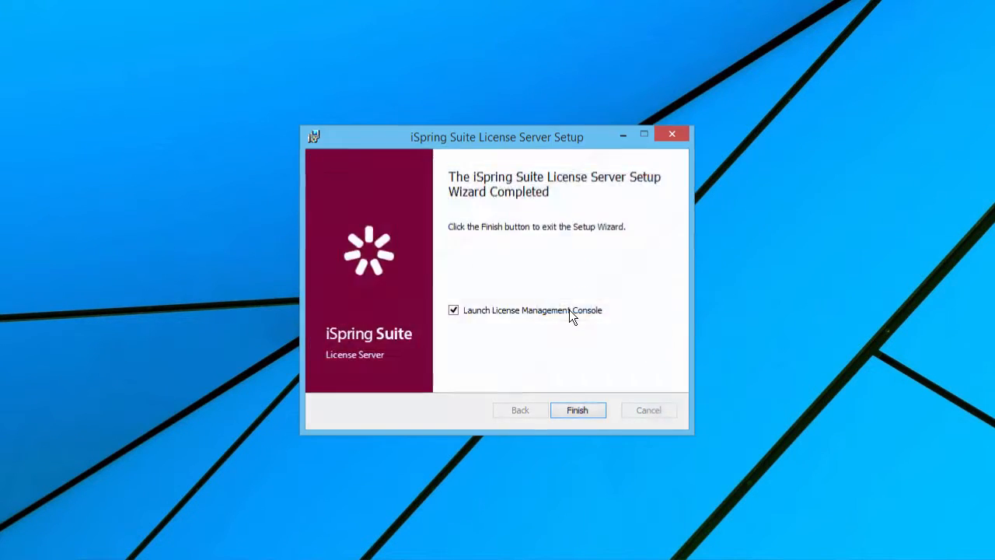
pyautogui.click(577, 411)
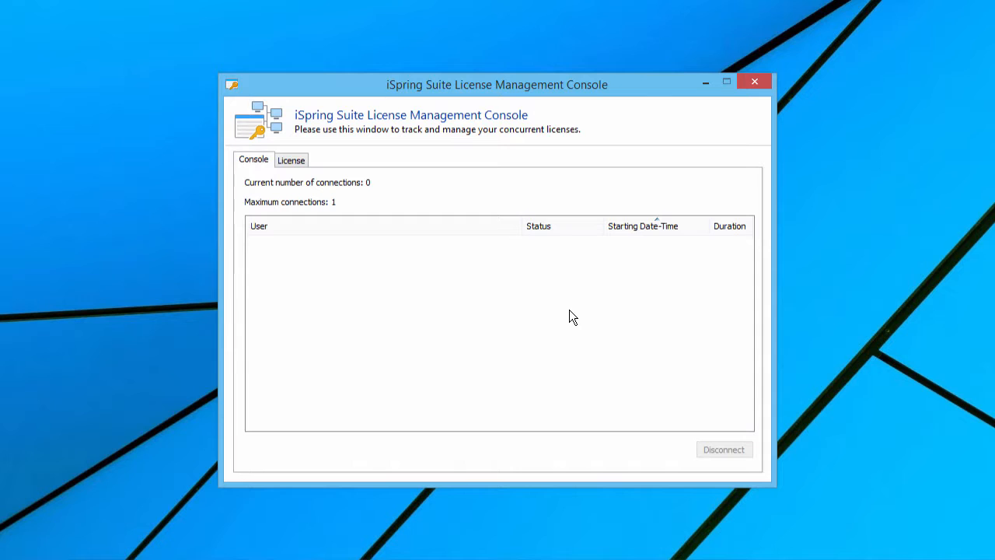
pyautogui.moveTo(302, 179)
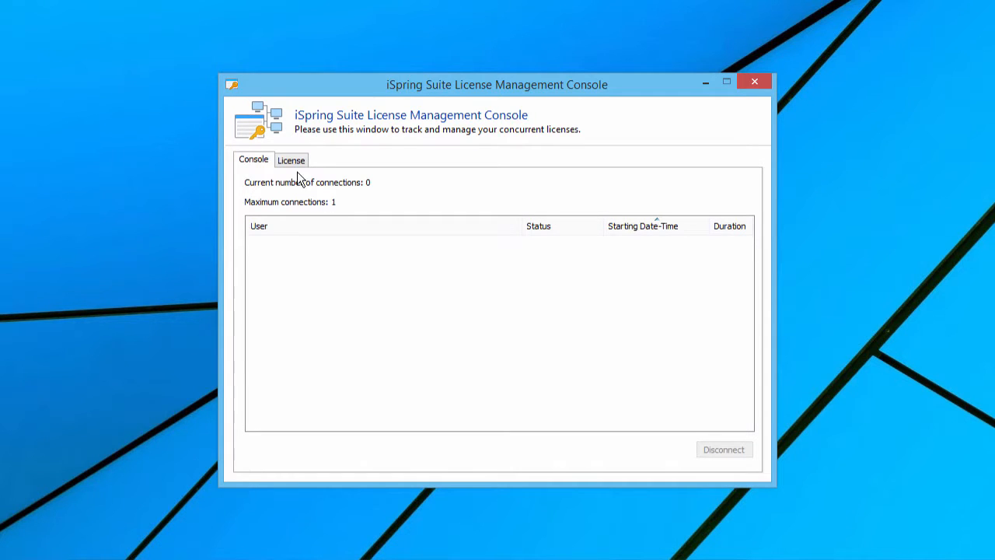
# - Start the Activation Wizard from the License view and paste the license key
pyautogui.click(290, 159)
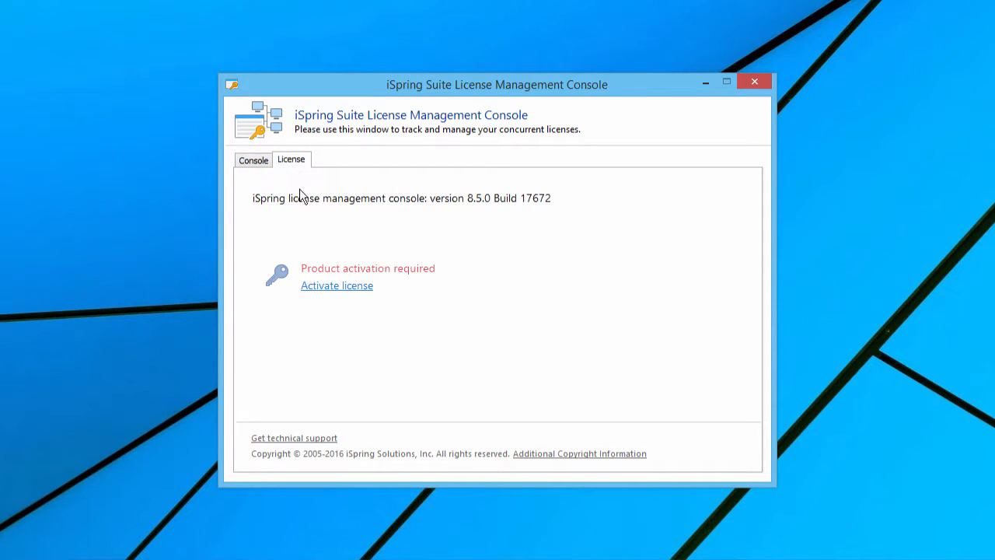
pyautogui.click(335, 286)
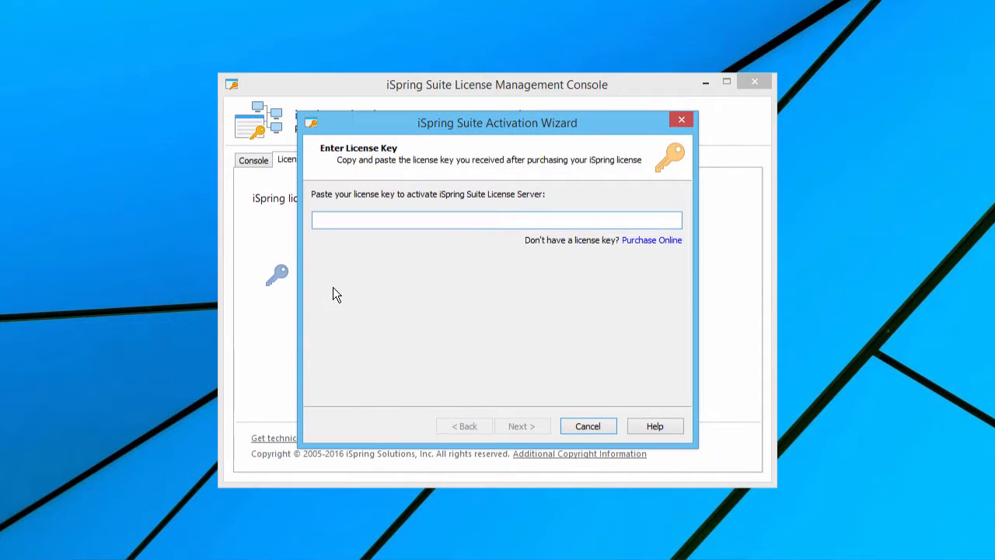
pyautogui.write('PASTE KEY HERE')
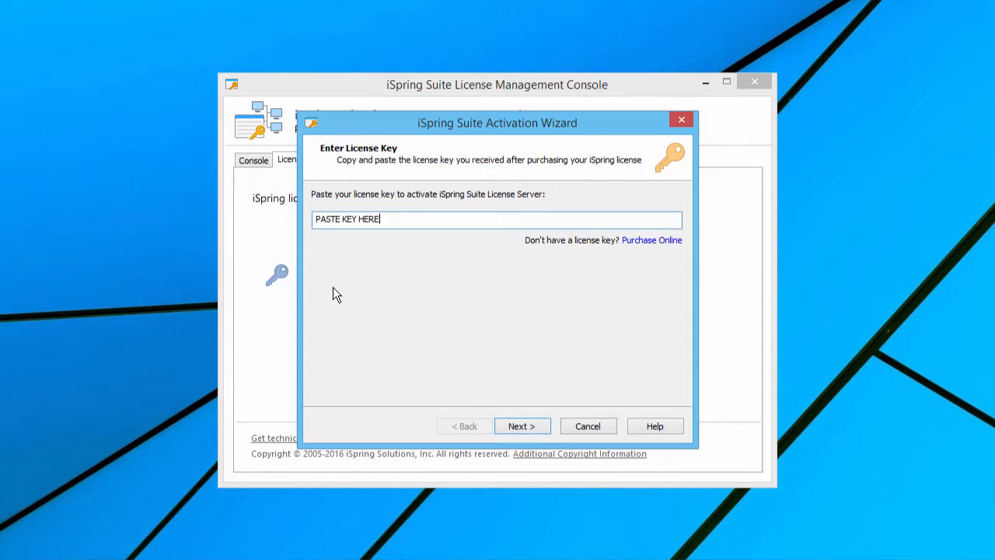
pyautogui.moveTo(345, 301)
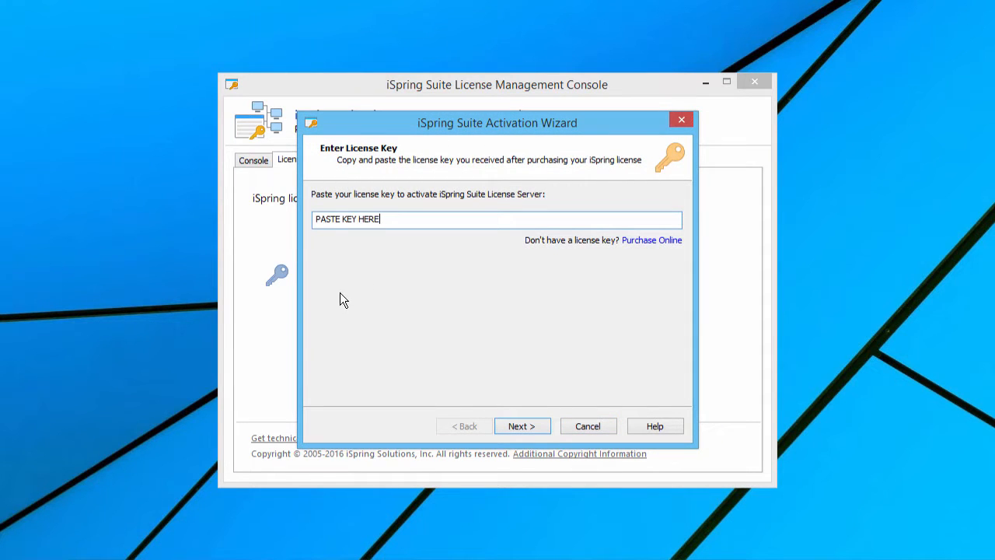